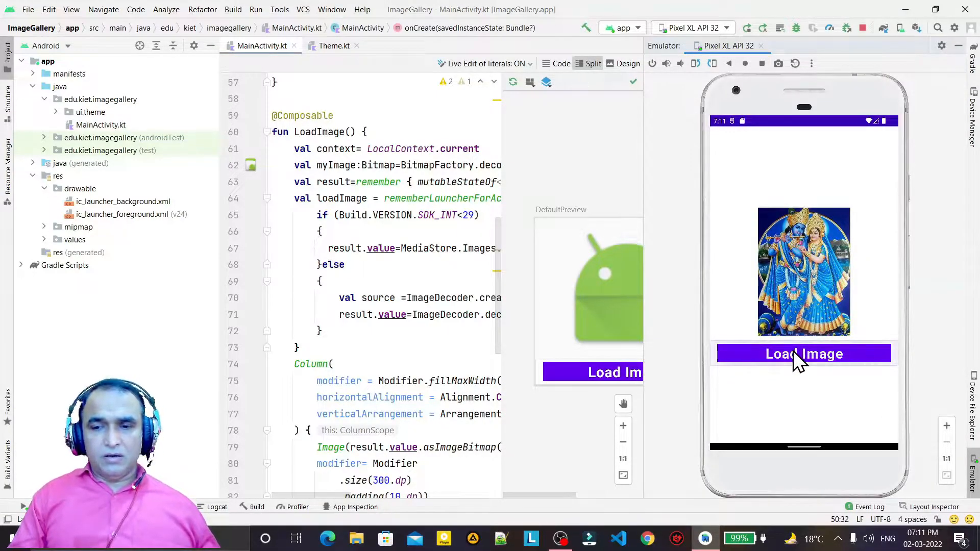
# Load Image in the running app, choose the picture from the Pictures folder and return.
pyautogui.click(803, 354)
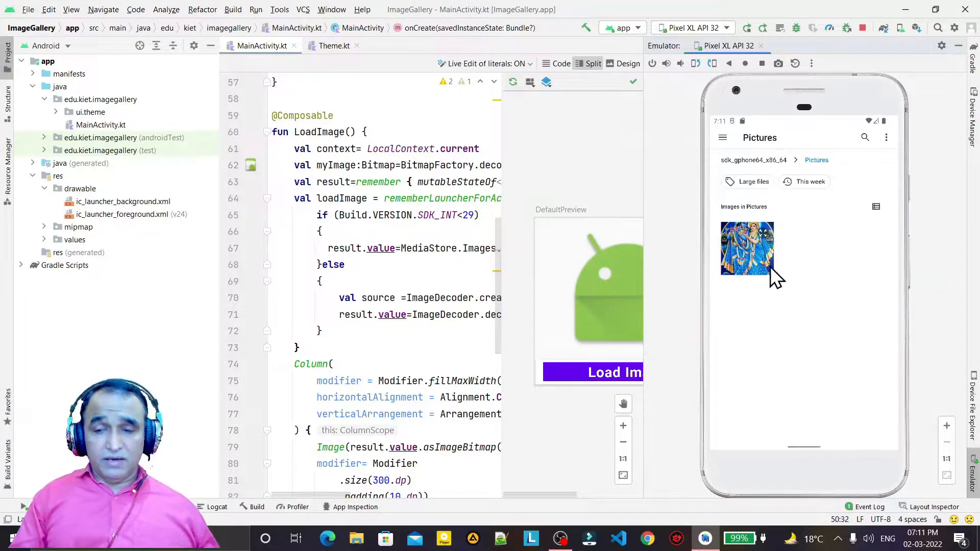
pyautogui.click(746, 248)
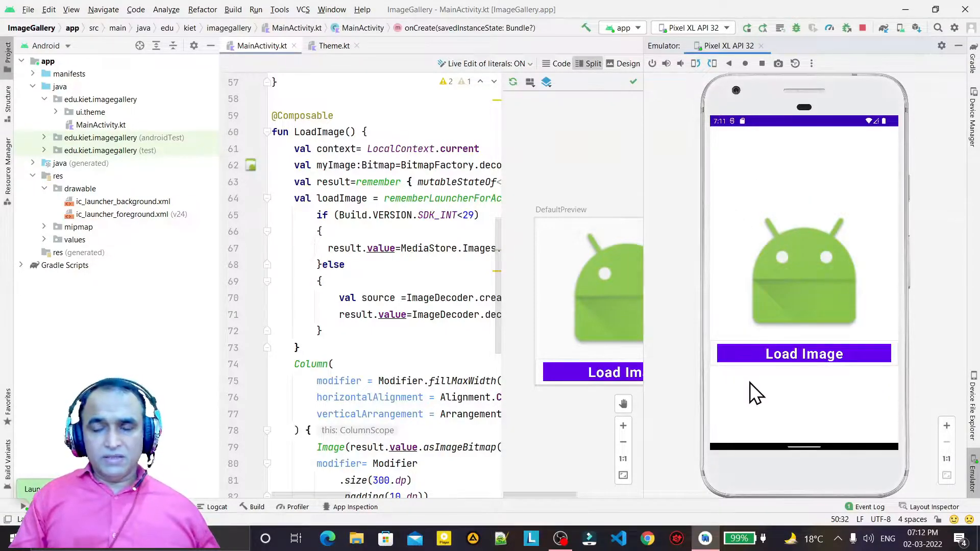
pyautogui.click(803, 354)
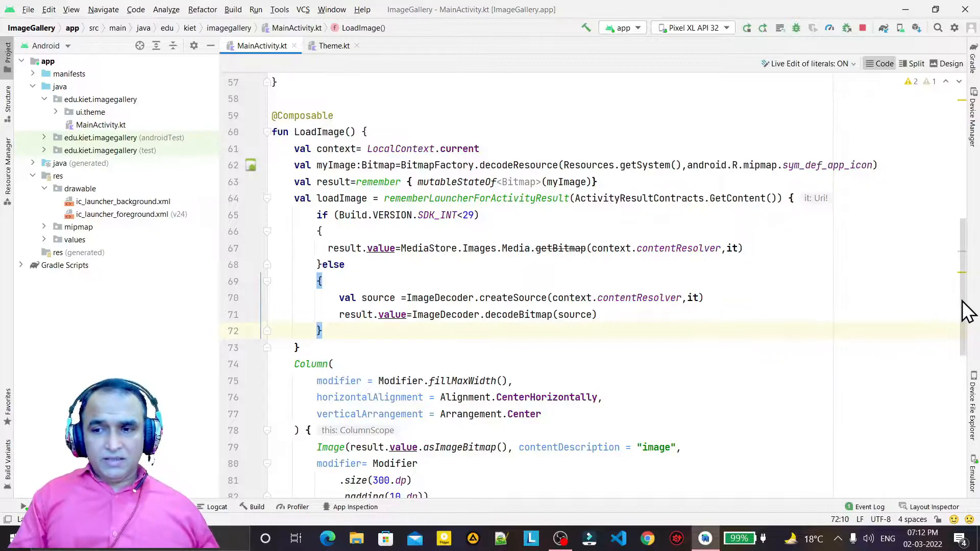
# Comment out the SDK-version decoding block (lines 65–72) in the LoadImage launcher callback.
pyautogui.scroll(-3)
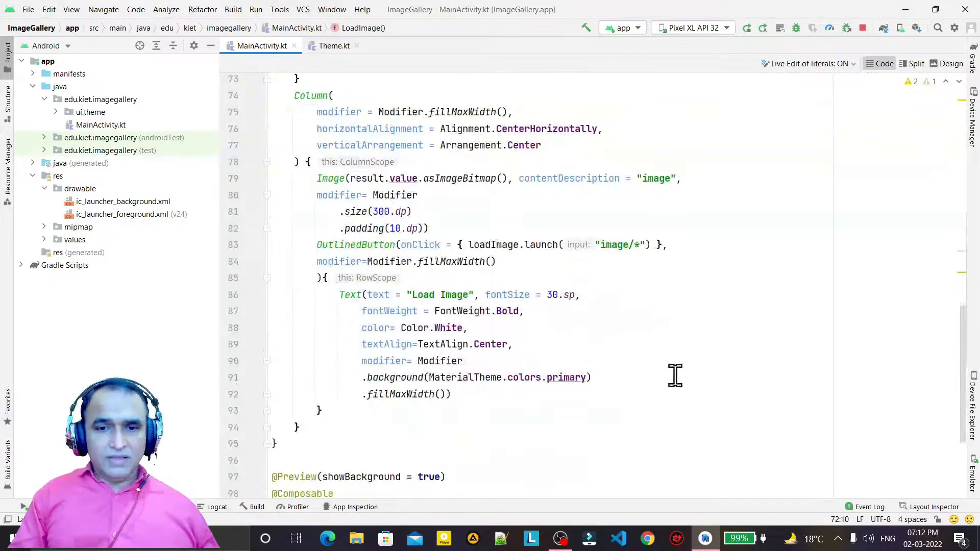
pyautogui.click(588, 377)
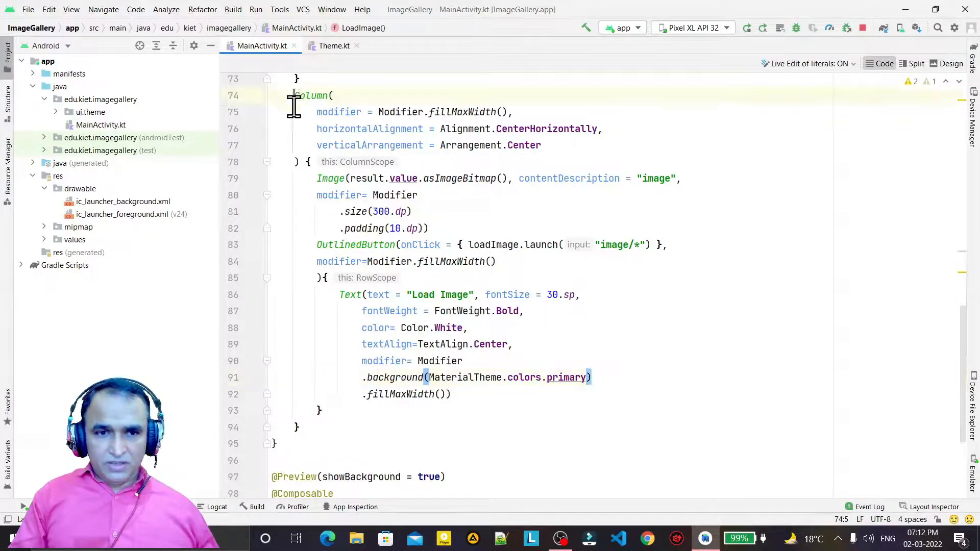
pyautogui.click(468, 328)
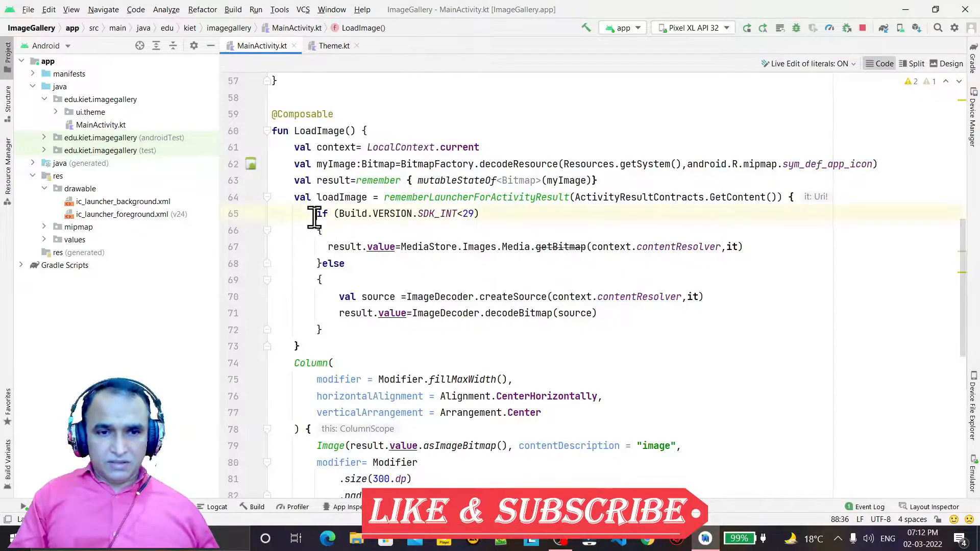
pyautogui.moveTo(318, 214); pyautogui.dragTo(321, 329)
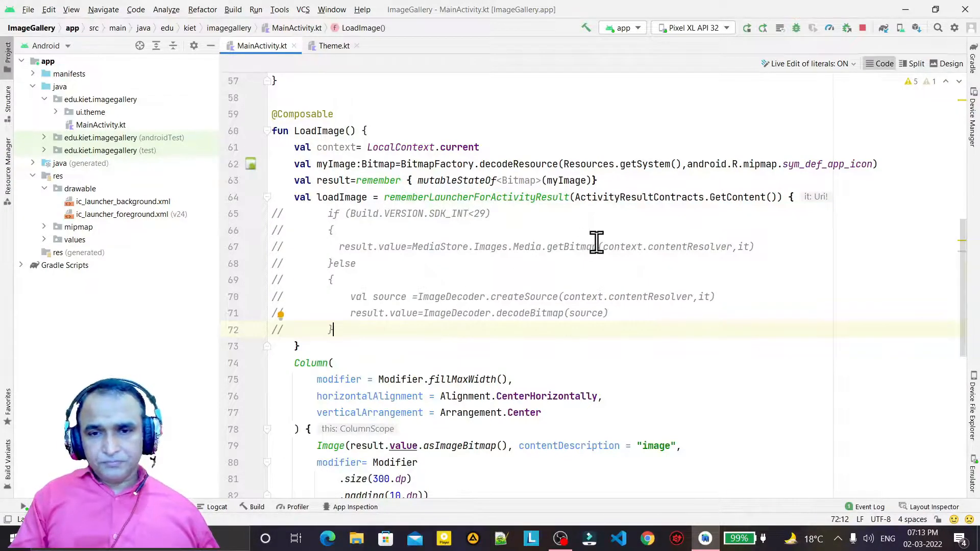
# Replace the GetContent() contract with TakePicturePreview() in rememberLauncherForActivityResult.
pyautogui.click(774, 197)
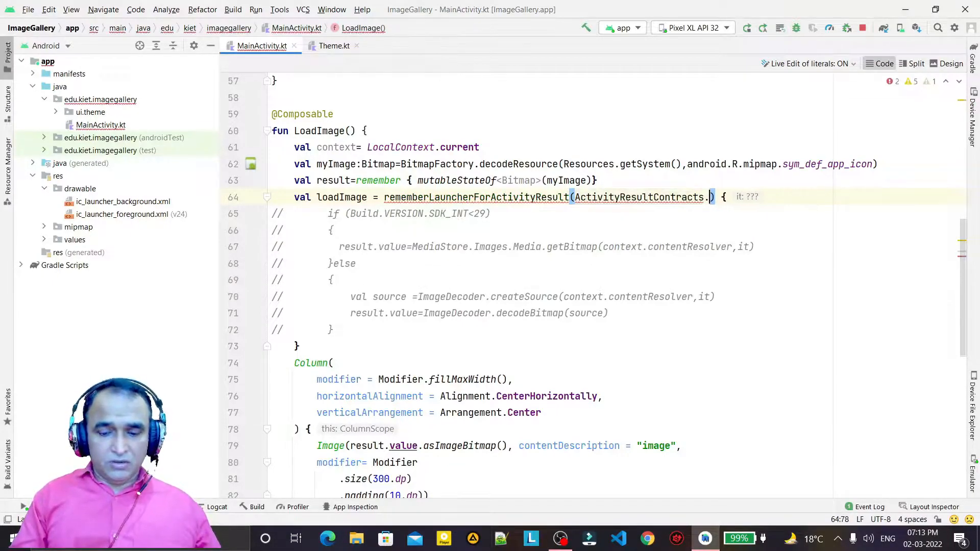
pyautogui.write('TakePicturePreview')
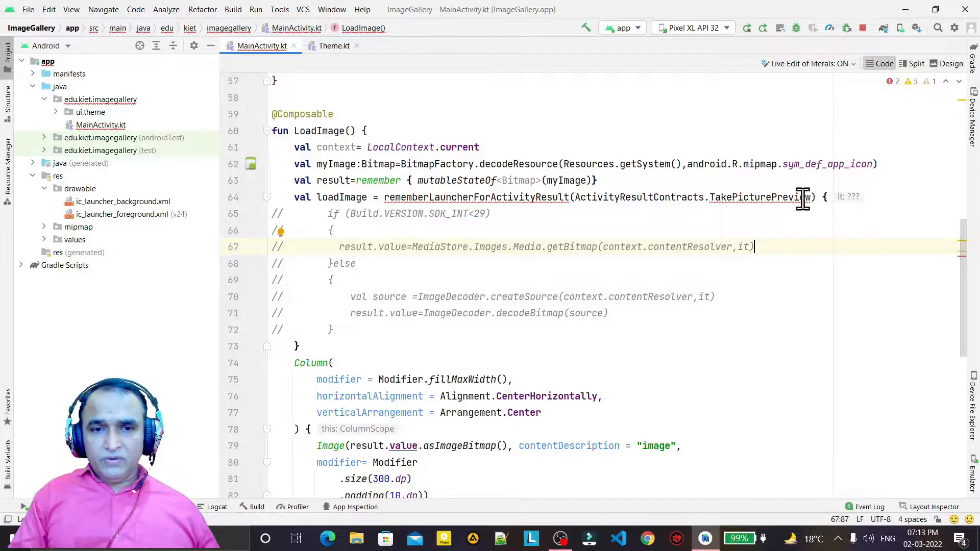
pyautogui.moveTo(806, 197)
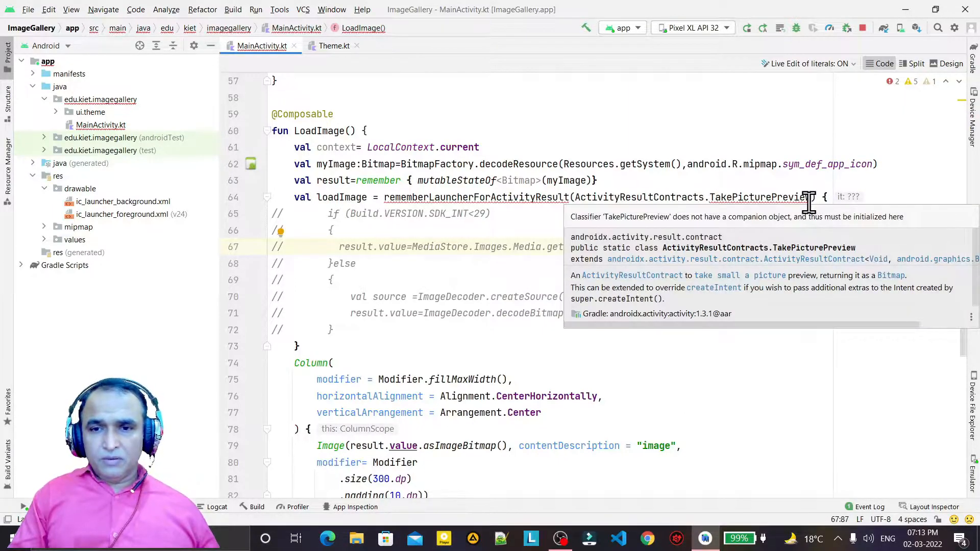
pyautogui.moveTo(790, 197)
pyautogui.write('()')
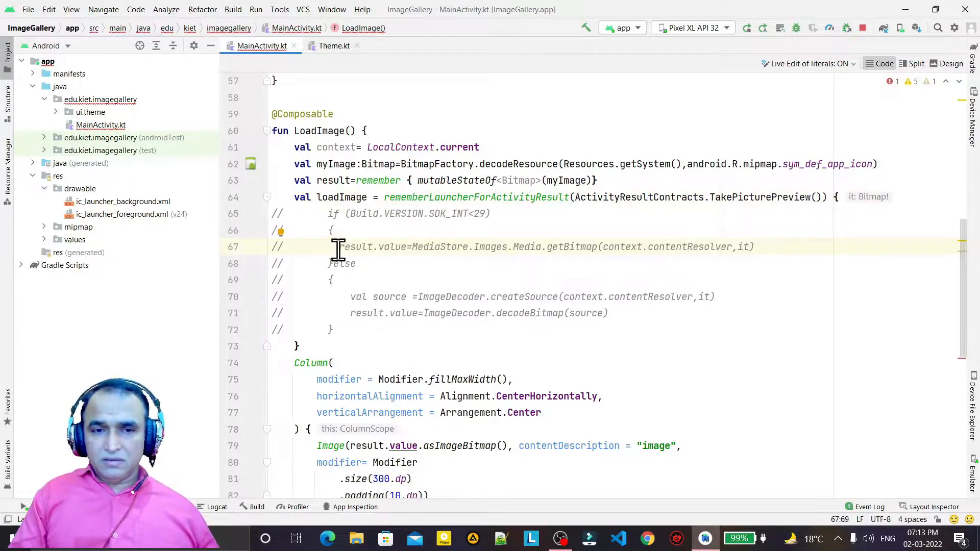
pyautogui.moveTo(338, 246); pyautogui.dragTo(335, 329)
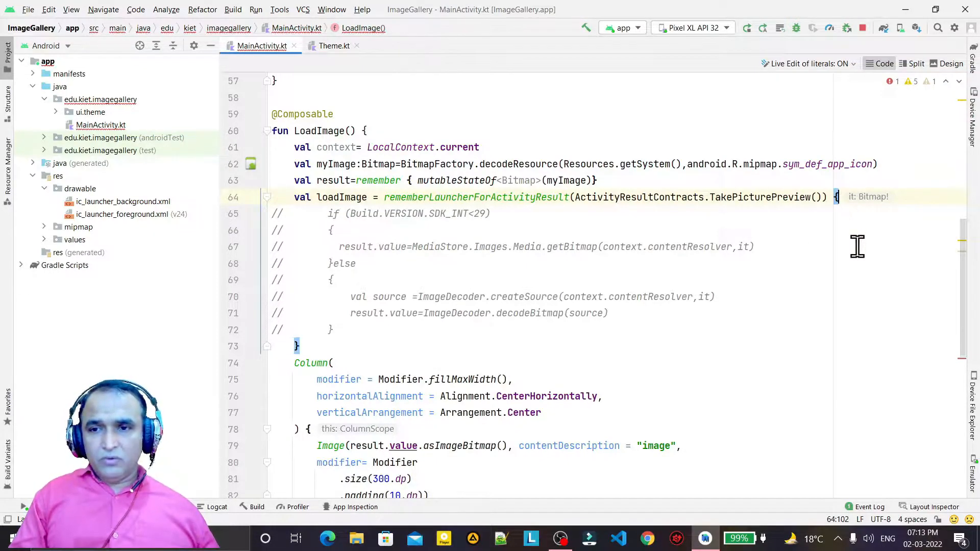
# Add result.value=it on a new line at the top of the launcher callback.
pyautogui.press('enter')
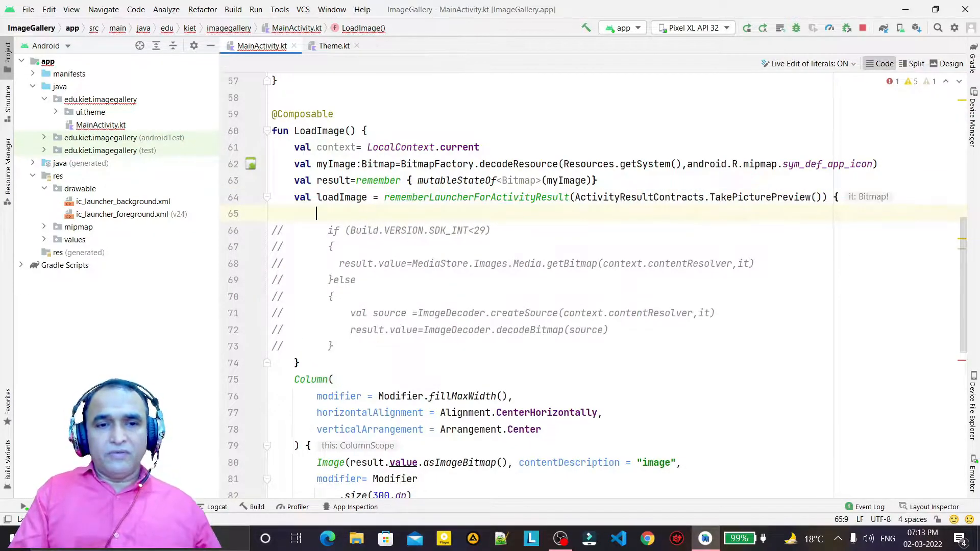
pyautogui.write('result')
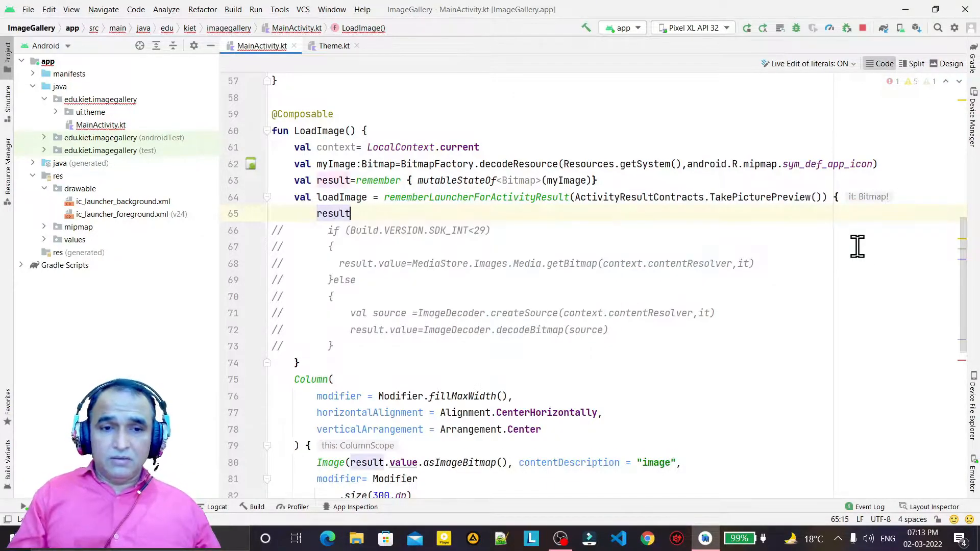
pyautogui.write('.value')
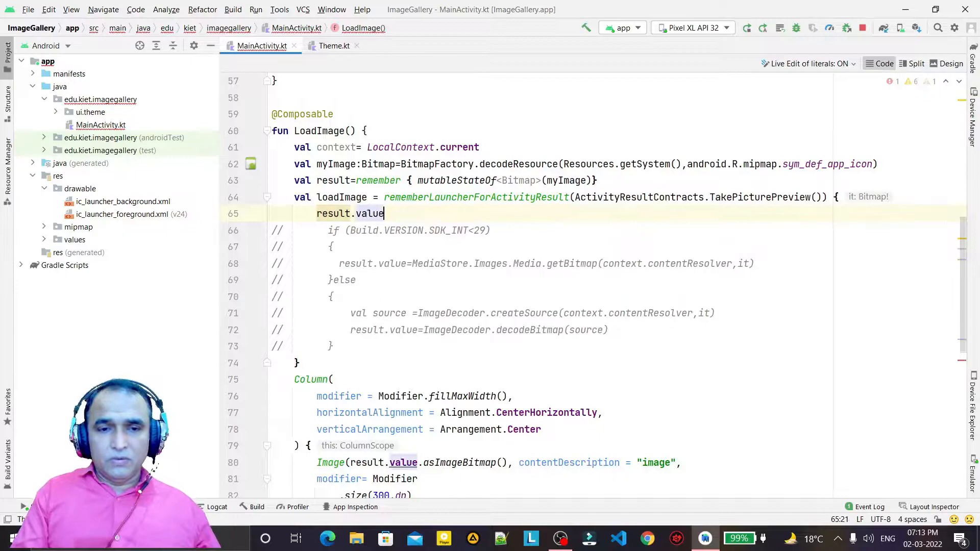
pyautogui.write('=it')
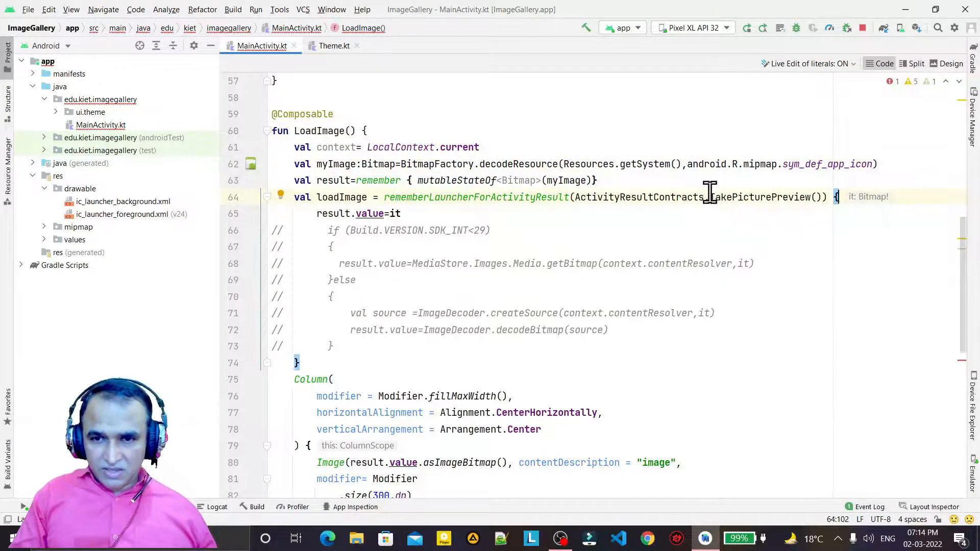
pyautogui.doubleClick(764, 197)
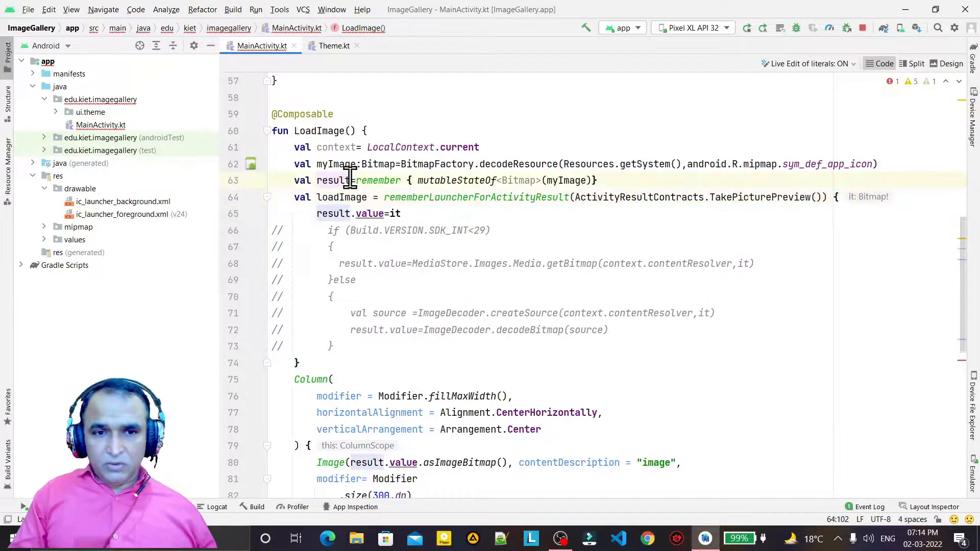
# Delete the "image/*" argument so the button's onClick calls loadImage.launch().
pyautogui.scroll(-3)
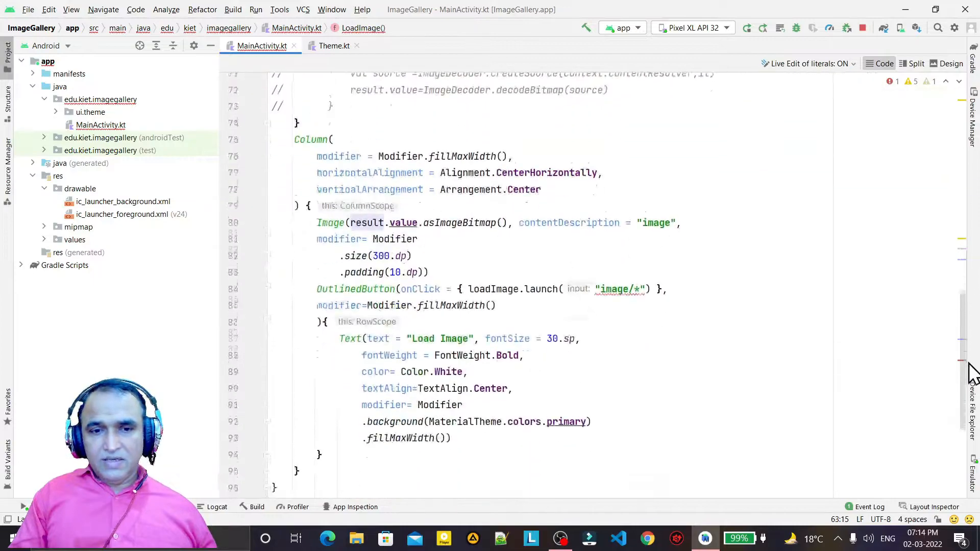
pyautogui.scroll(-3)
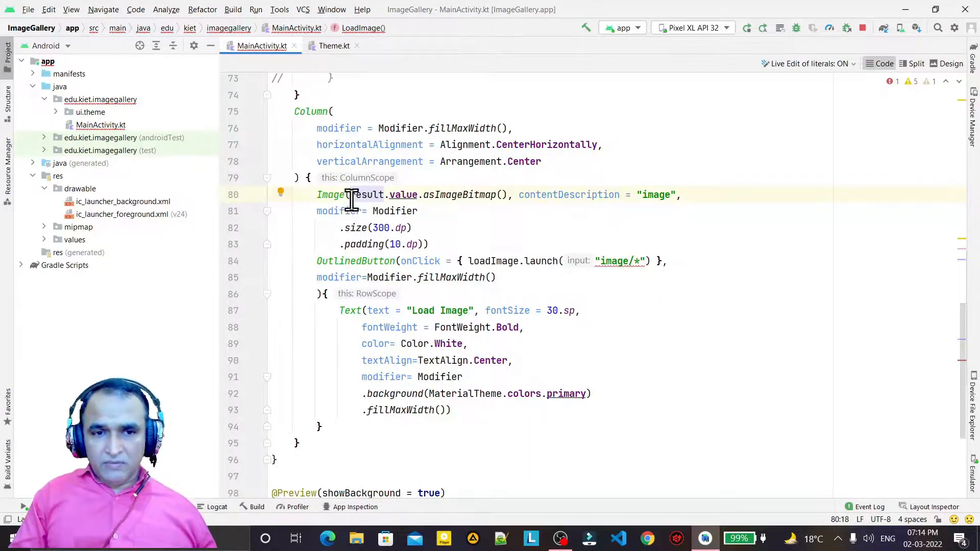
pyautogui.doubleClick(368, 194)
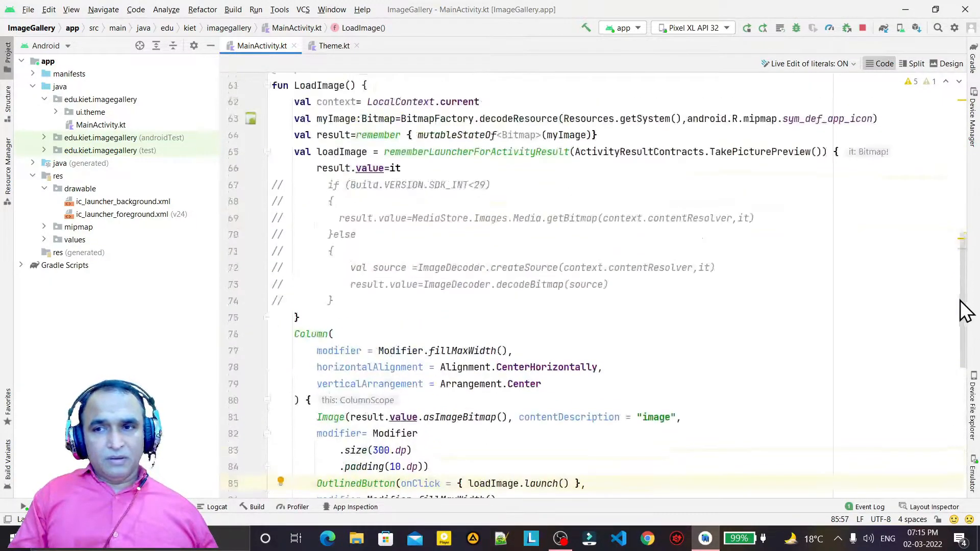
pyautogui.click(912, 63)
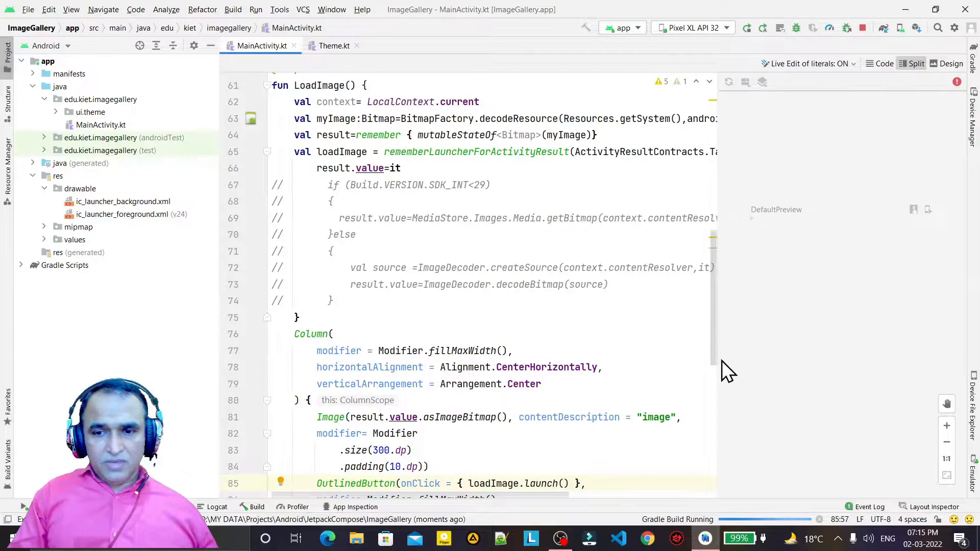
pyautogui.moveTo(717, 356)
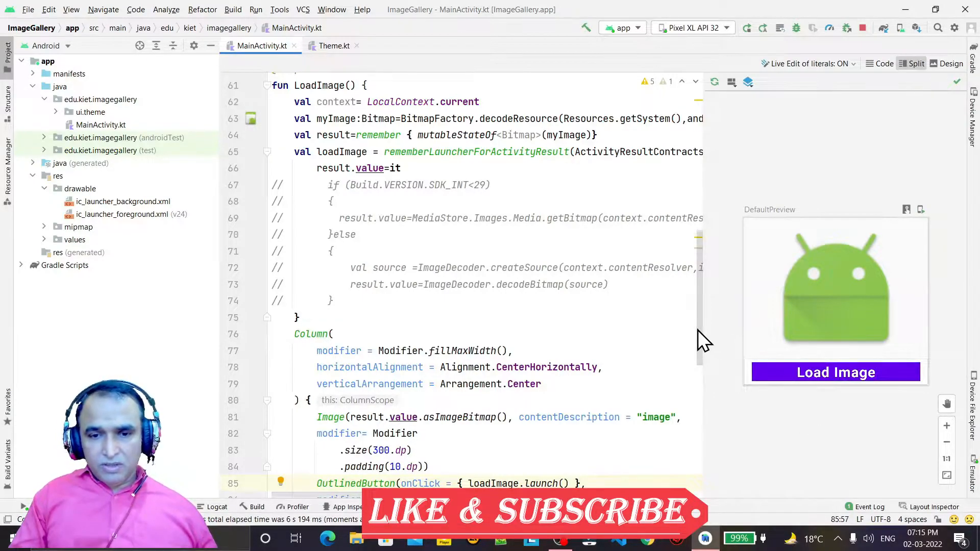
# Scroll to the button code while the Split-view preview rebuilds.
pyautogui.scroll(-3)
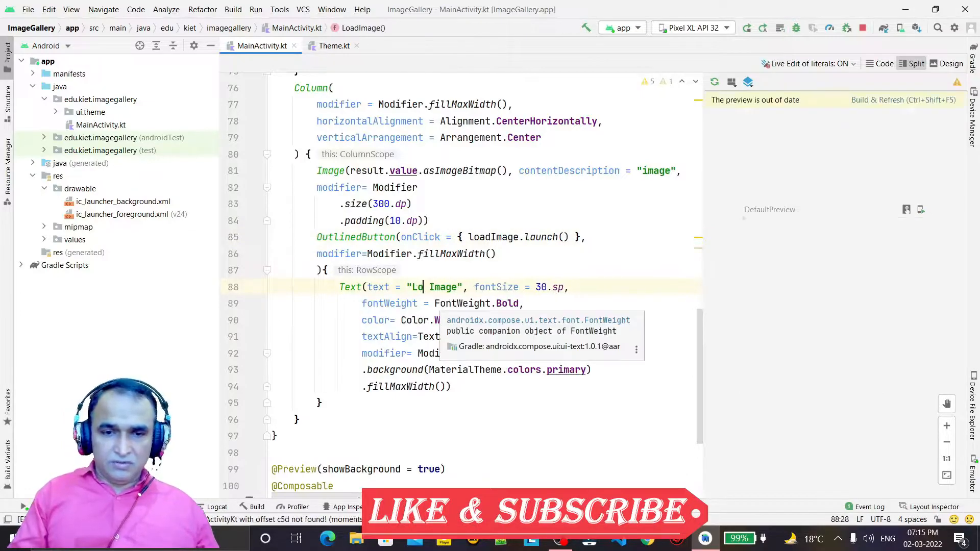
# Set the button's Text to "Click Photo" and refresh the preview.
pyautogui.write('Click')
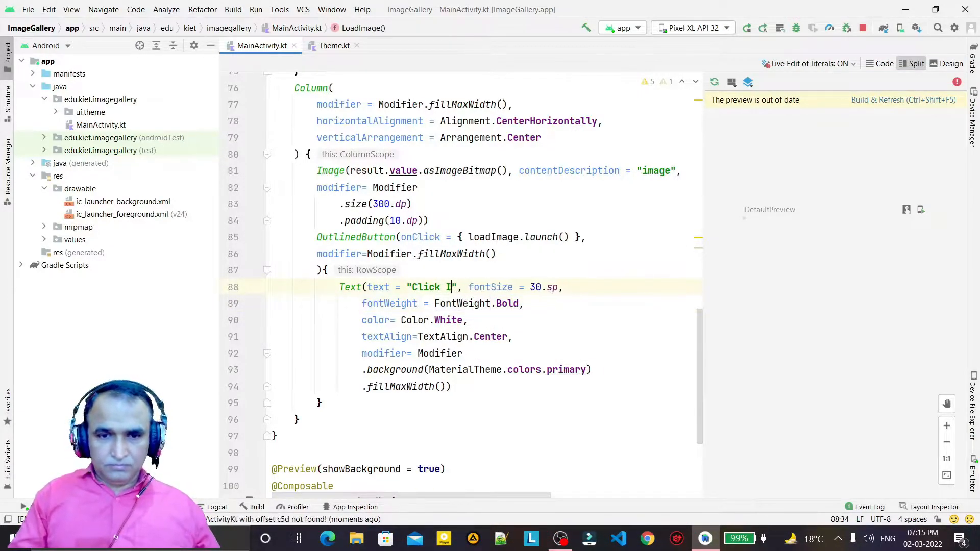
pyautogui.write('Photo')
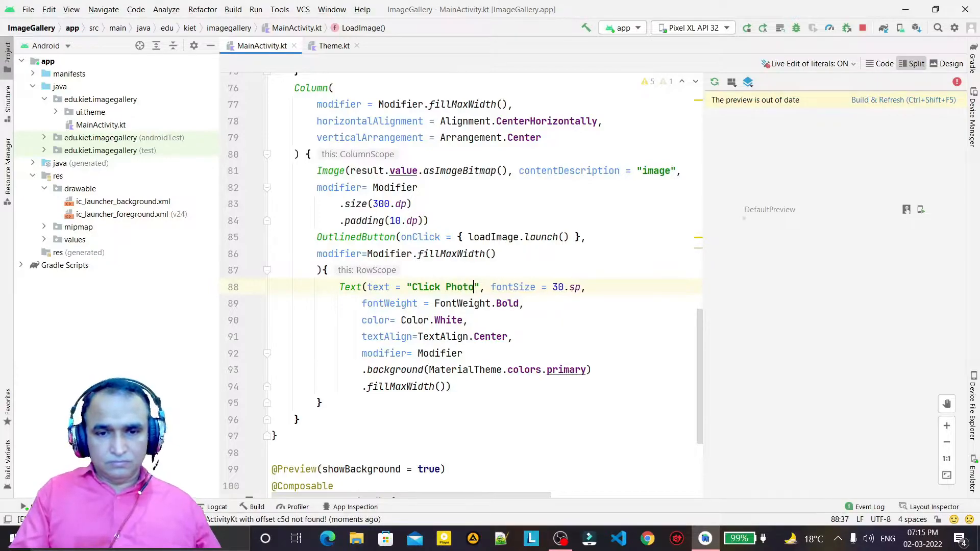
pyautogui.click(902, 99)
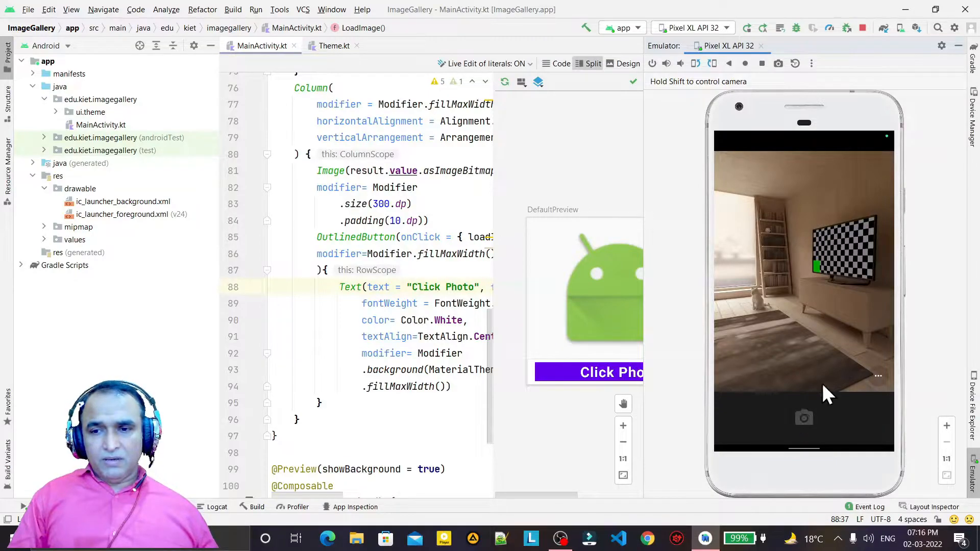
# Press the emulator camera shutter on the virtual room and accept the photo with the checkmark.
pyautogui.click(803, 417)
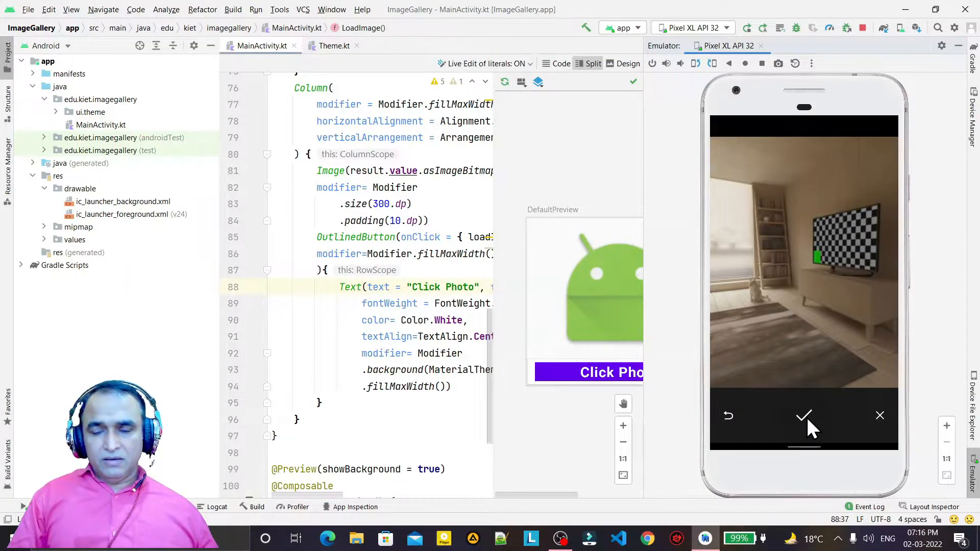
pyautogui.click(804, 415)
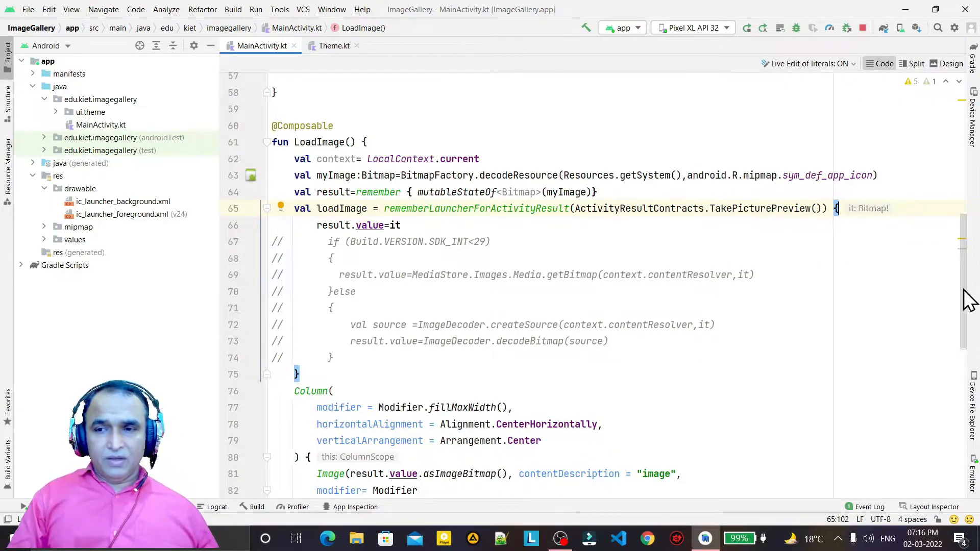
pyautogui.scroll(-3)
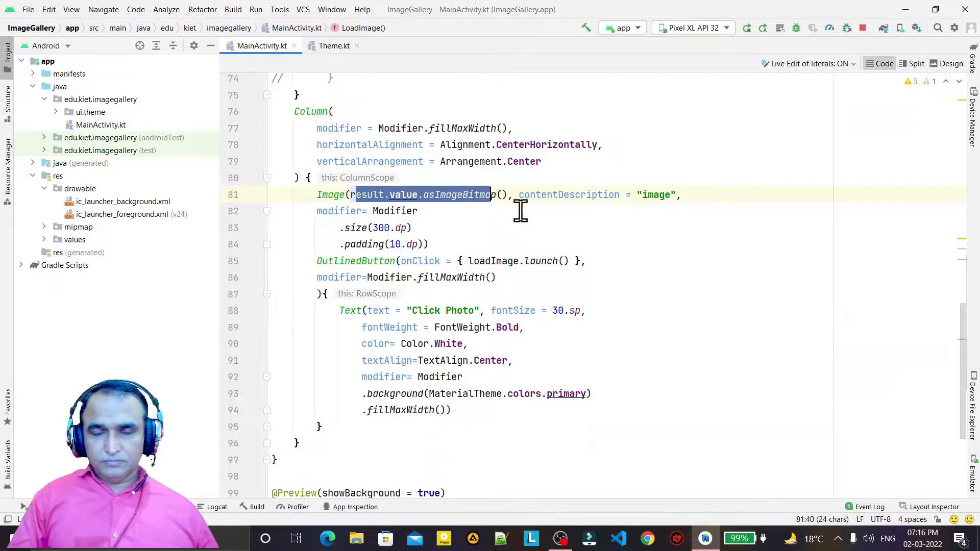
pyautogui.click(428, 244)
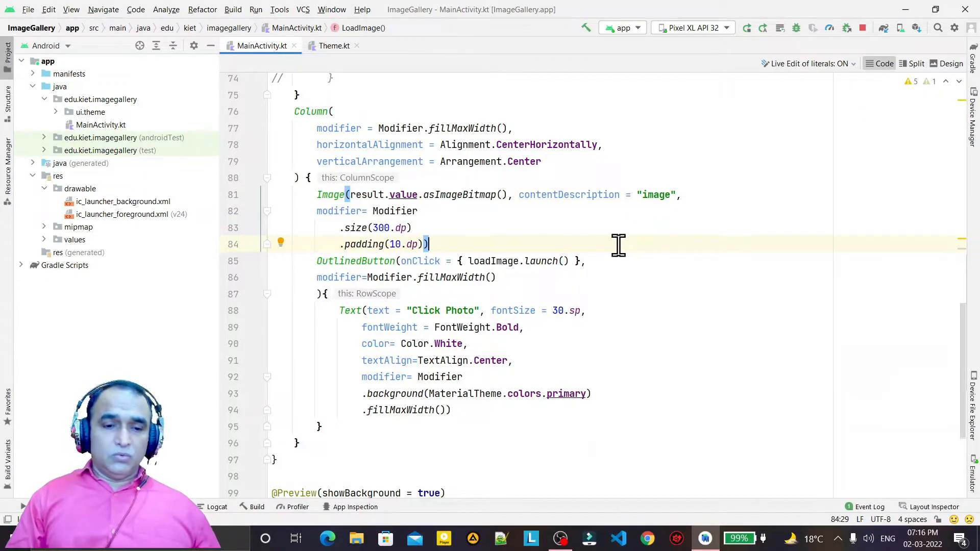